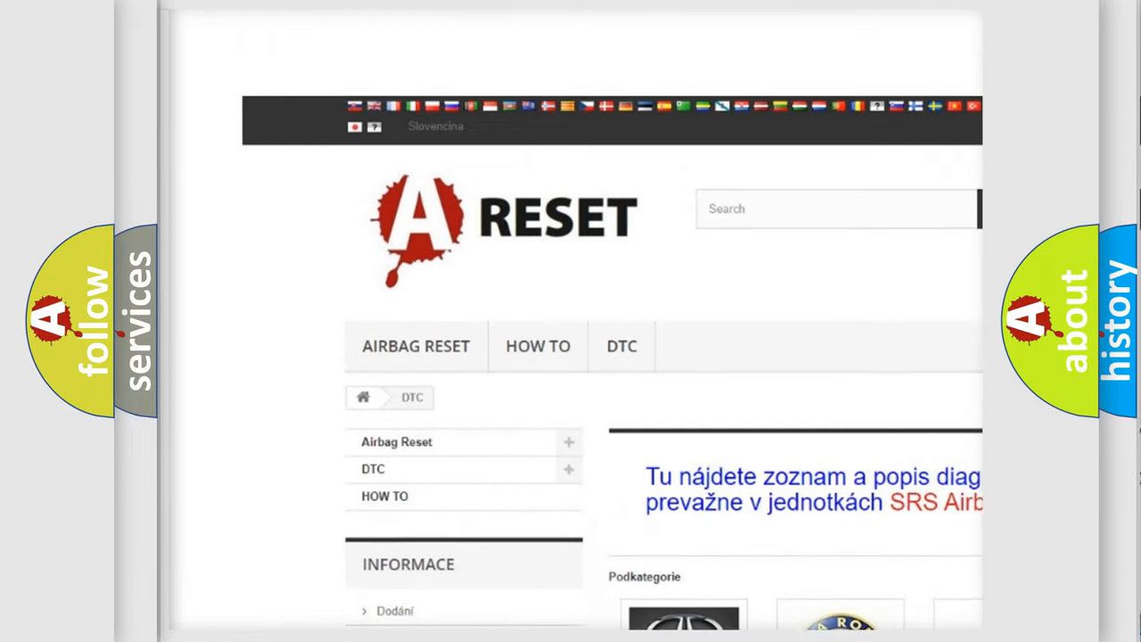
Open the Jeep DTC tile and browse its diagnostic code subcategory list
{"action": "scroll", "scroll_direction": "down", "scroll_amount": 3}
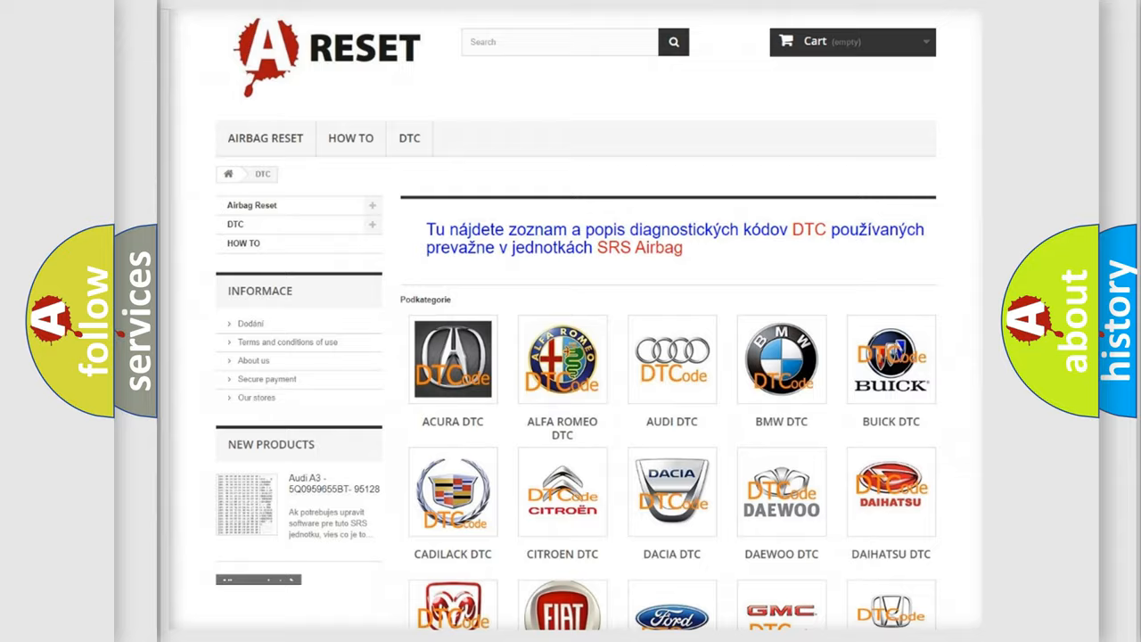
{"action": "scroll", "scroll_direction": "down", "scroll_amount": 3}
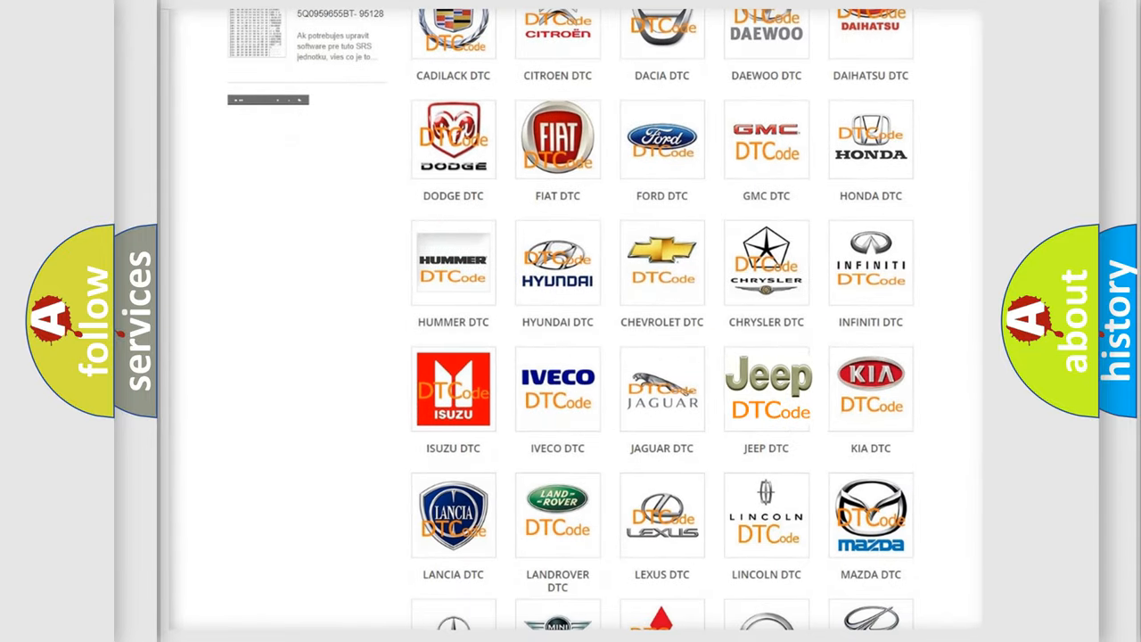
{"action": "left_click", "coordinate": [766, 388]}
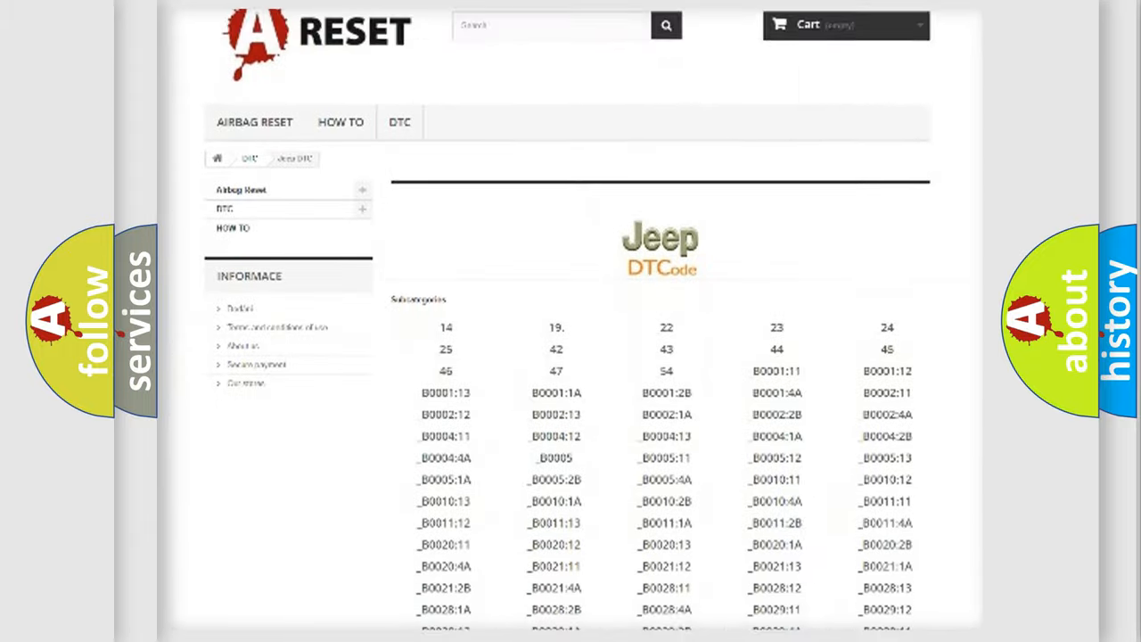
{"action": "scroll", "scroll_direction": "down", "scroll_amount": 3}
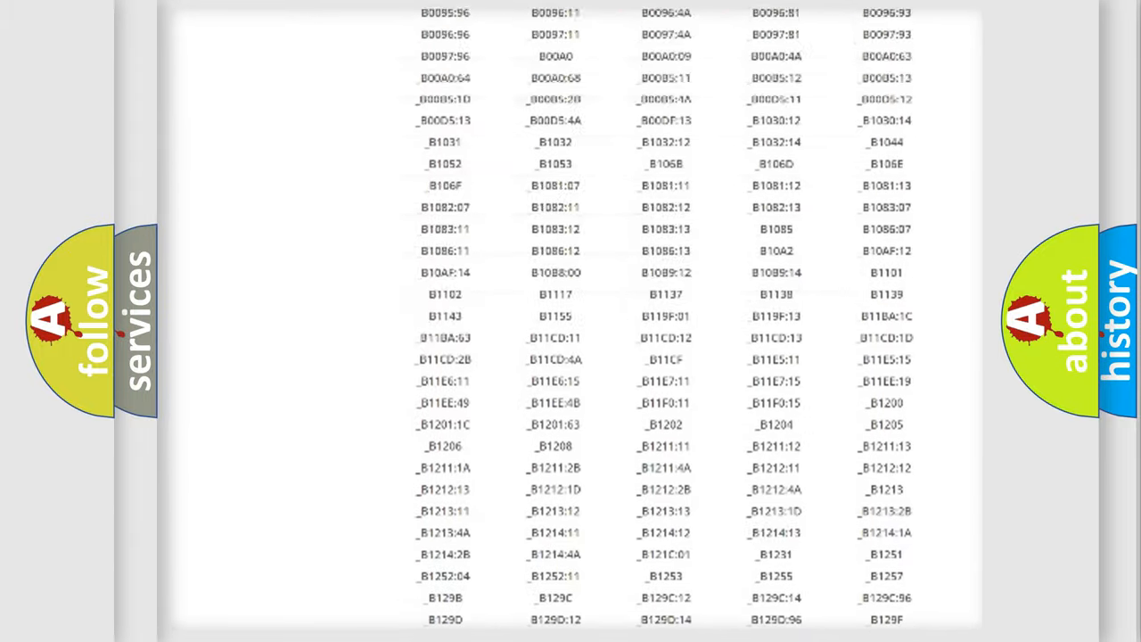
{"action": "scroll", "scroll_direction": "up", "scroll_amount": 3}
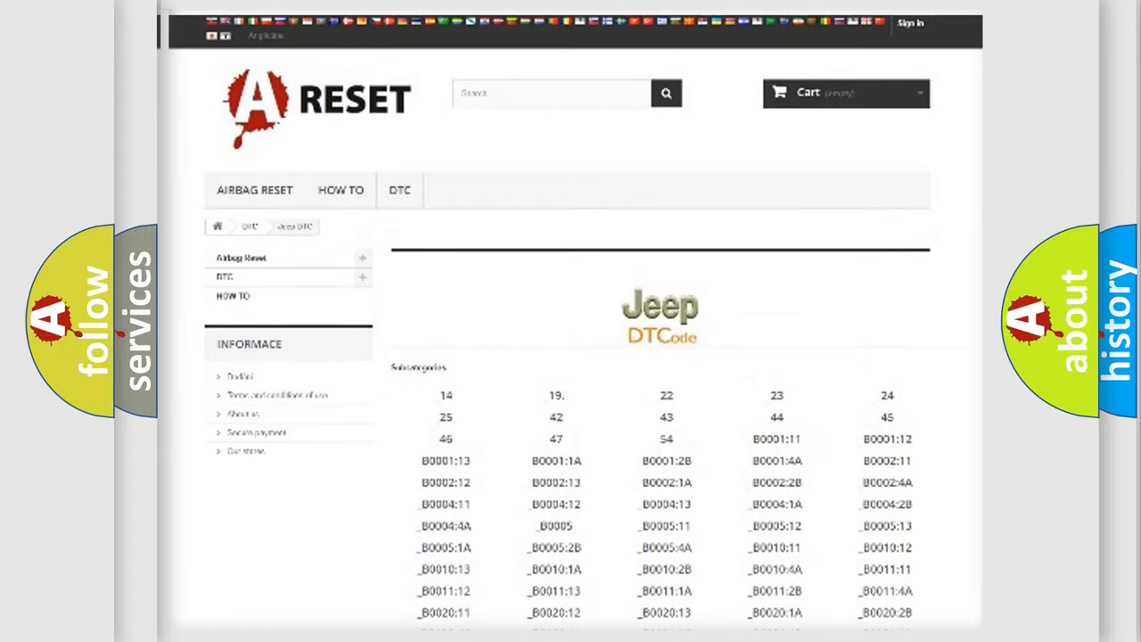